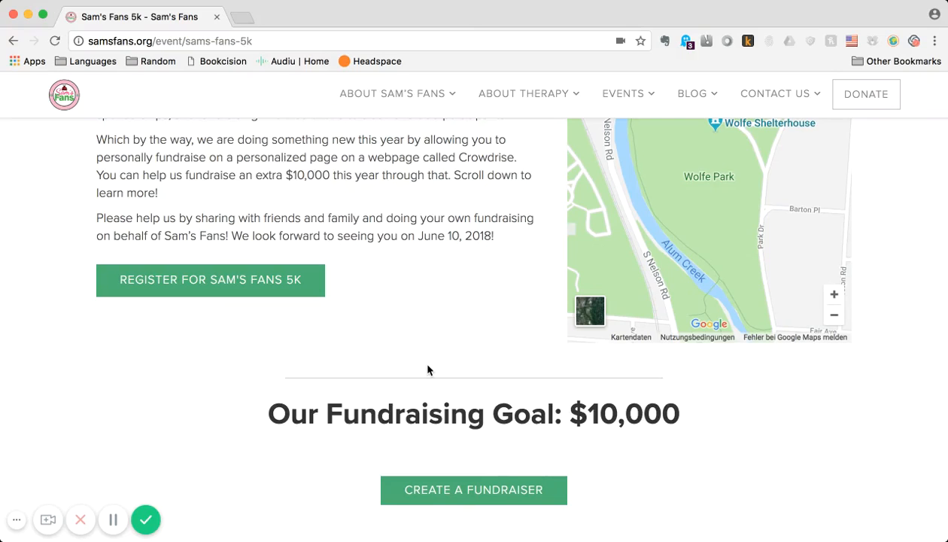
Start the Sam's Fans 5k registration and sign in with an Athlinks account
scroll("up", 3)
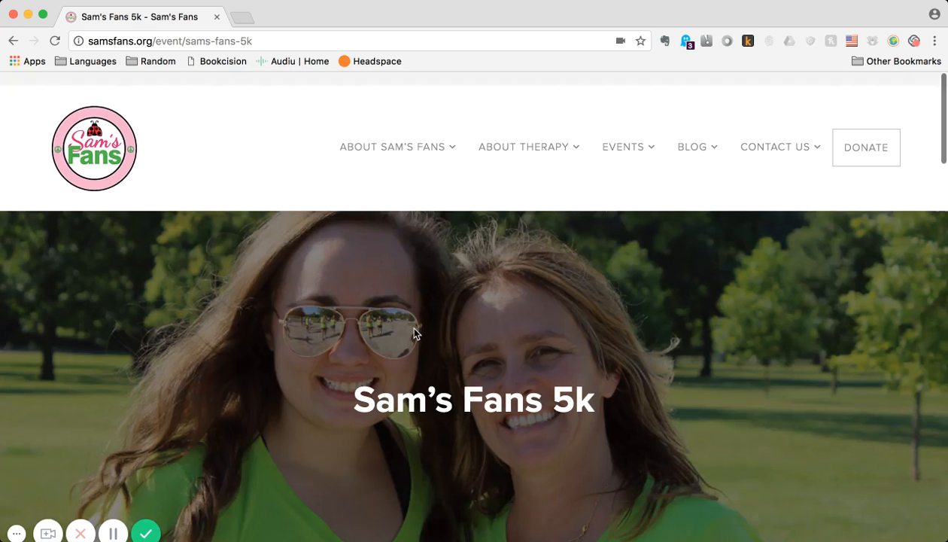
scroll("down", 3)
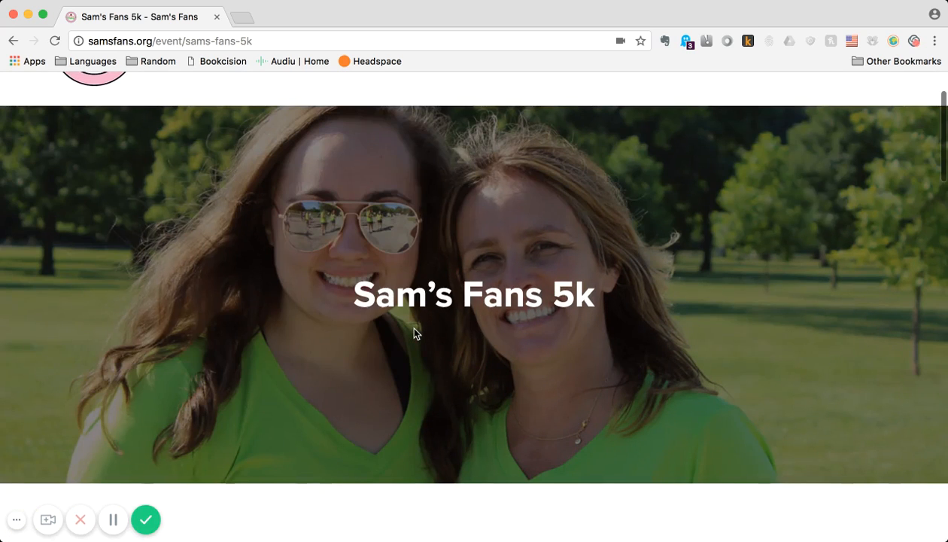
scroll("up", 3)
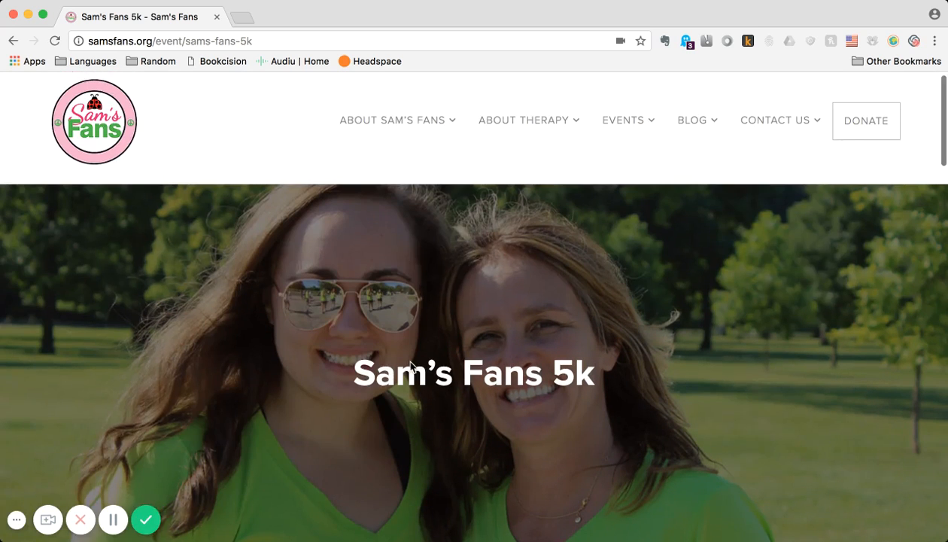
scroll("down", 3)
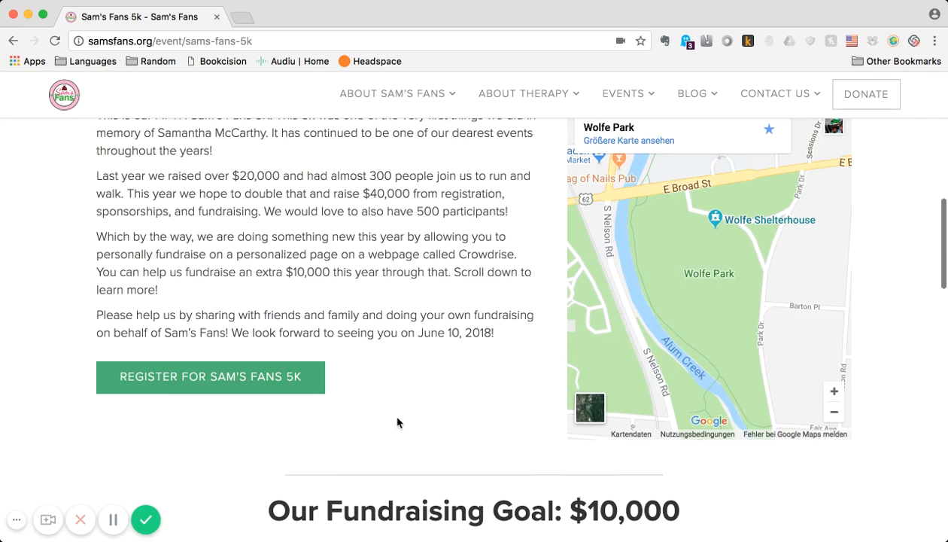
left_click(210, 376)
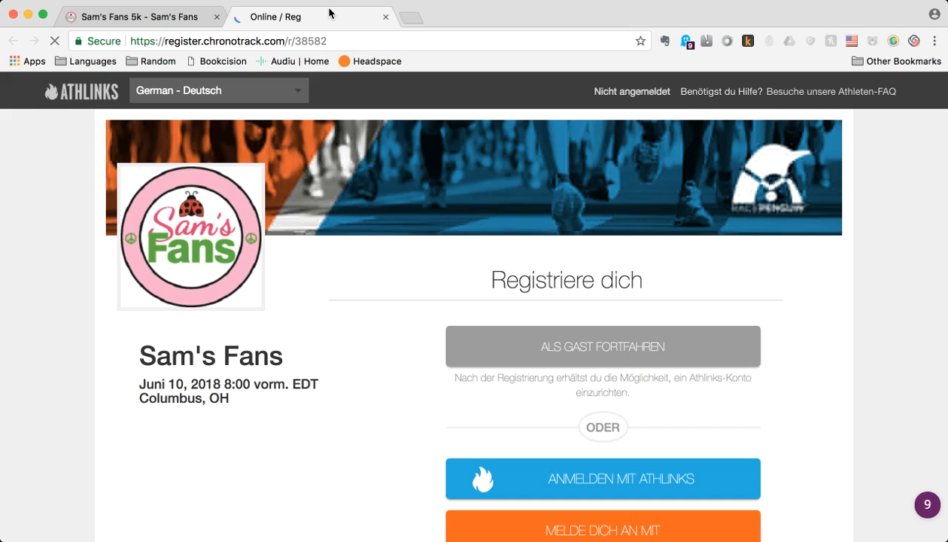
left_click(602, 479)
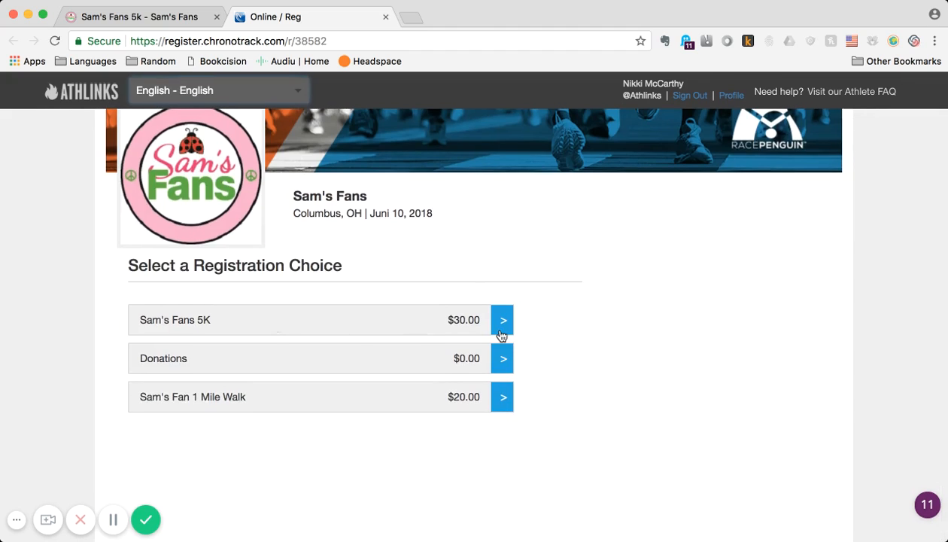
Choose the $30 Sam's Fans 5K entry and move through the Participant 1 details form
left_click(503, 320)
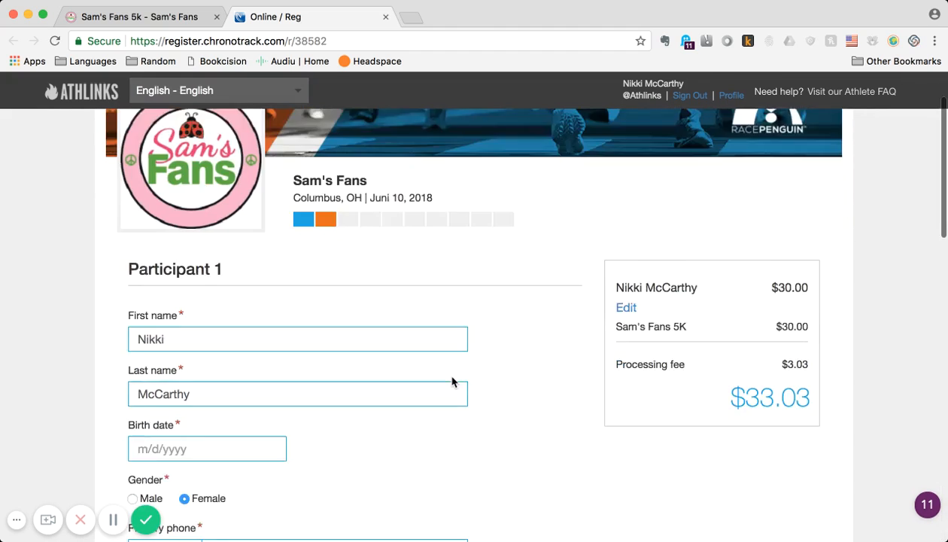
scroll("down", 3)
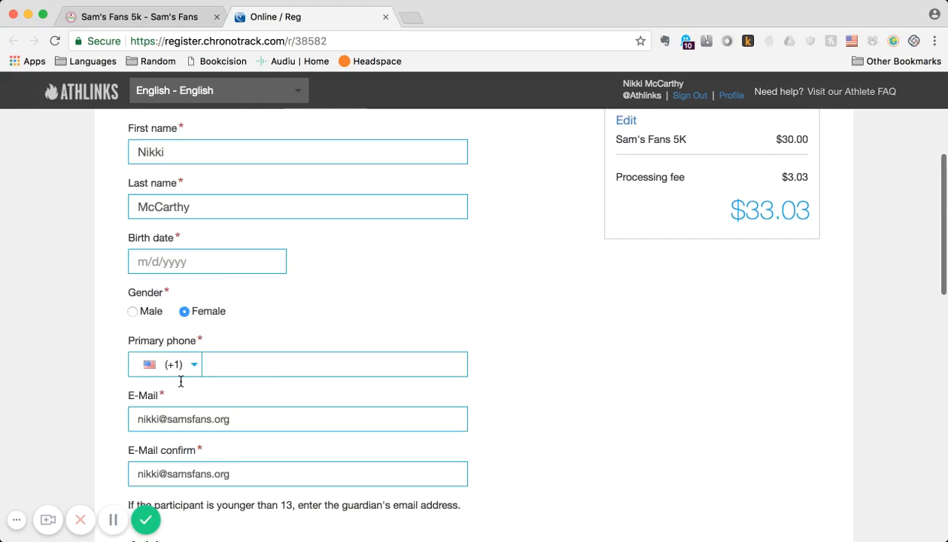
scroll("down", 3)
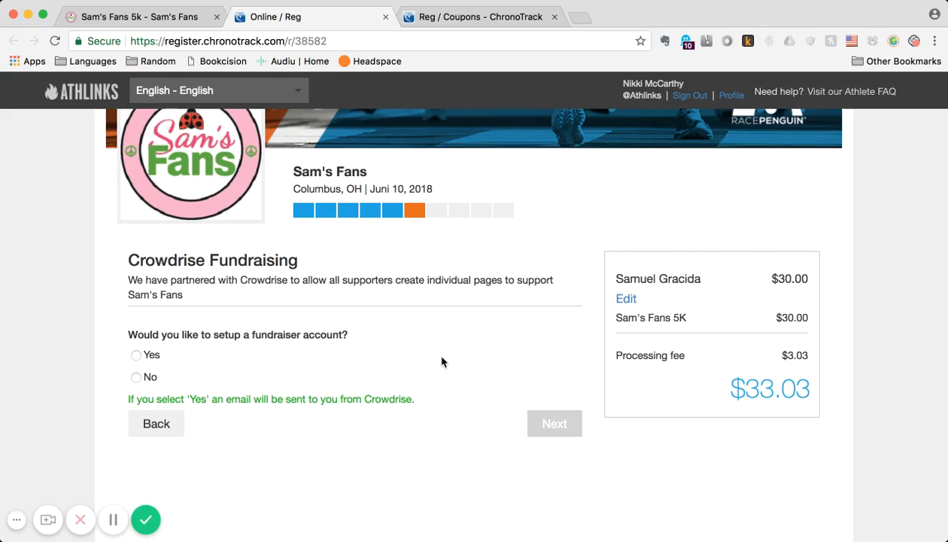
mouse_move(283, 322)
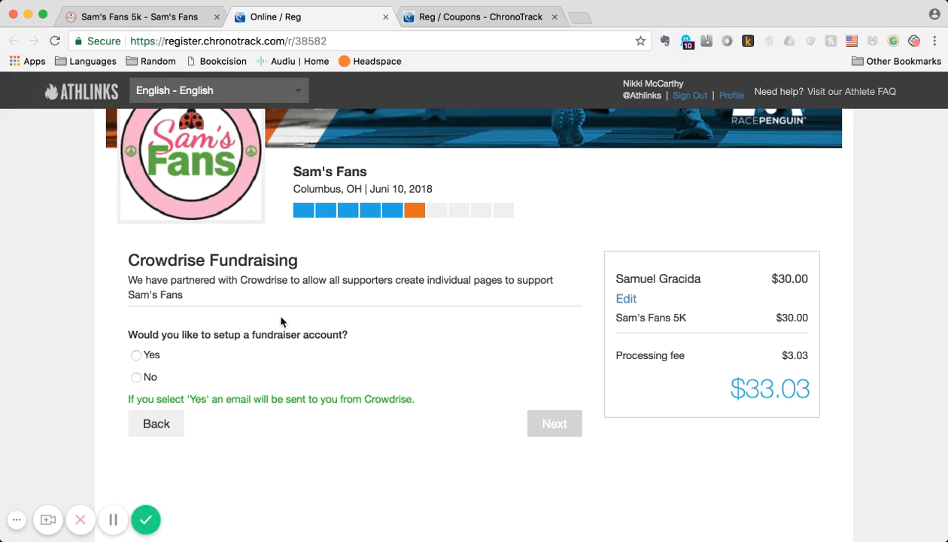
mouse_move(223, 329)
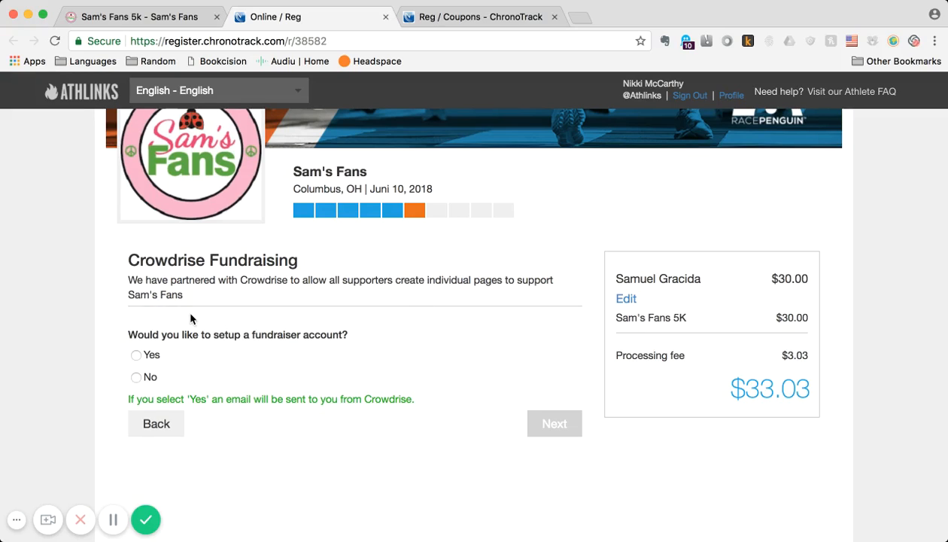
Answer Yes to a Crowdrise fundraiser account and choose to fundraise as an individual
left_click(137, 354)
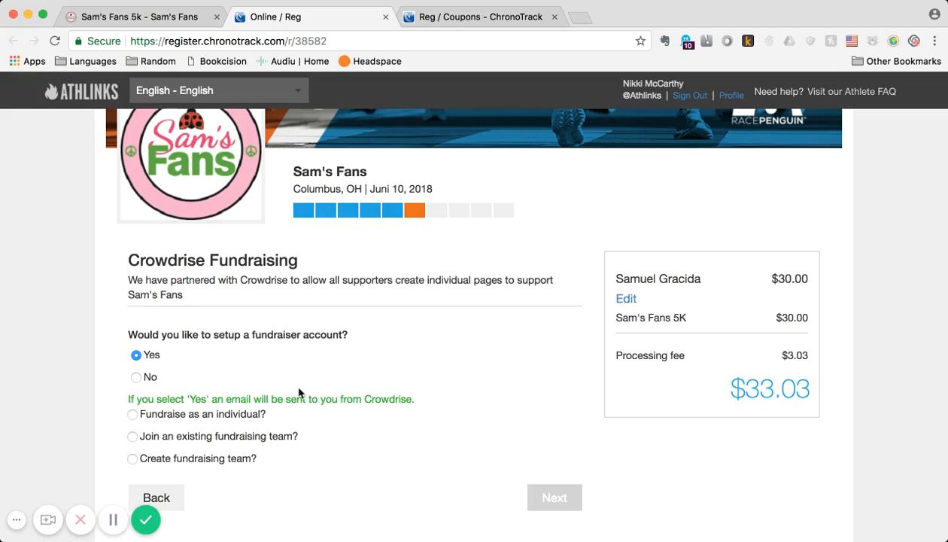
scroll("down", 3)
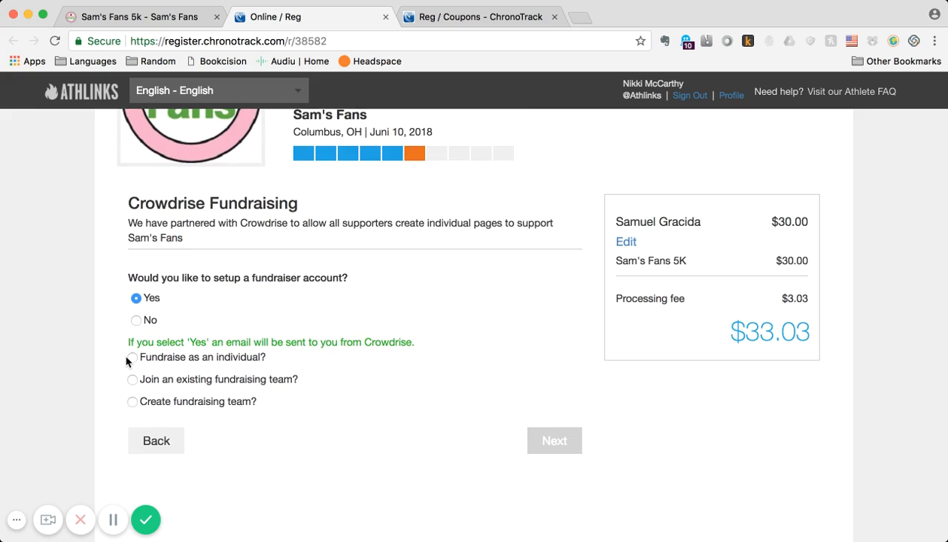
left_click(132, 357)
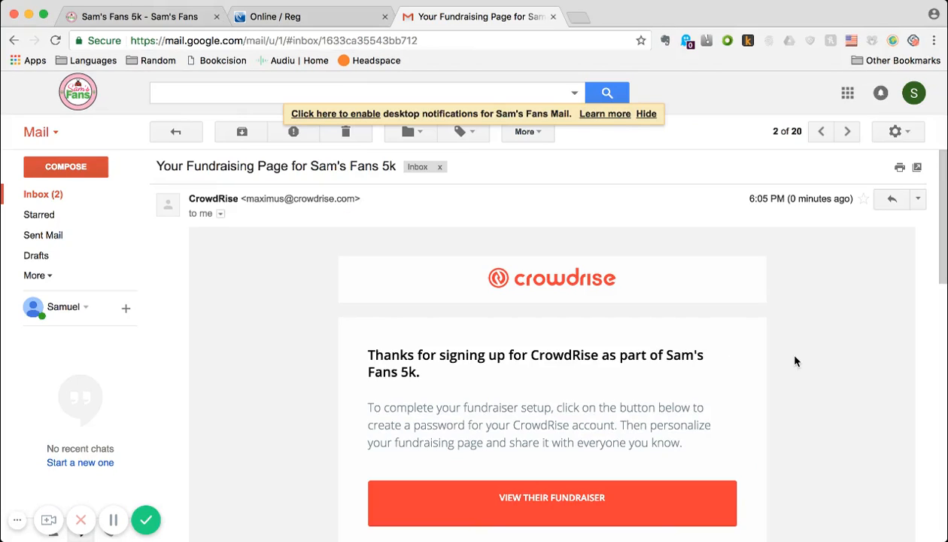
mouse_move(682, 313)
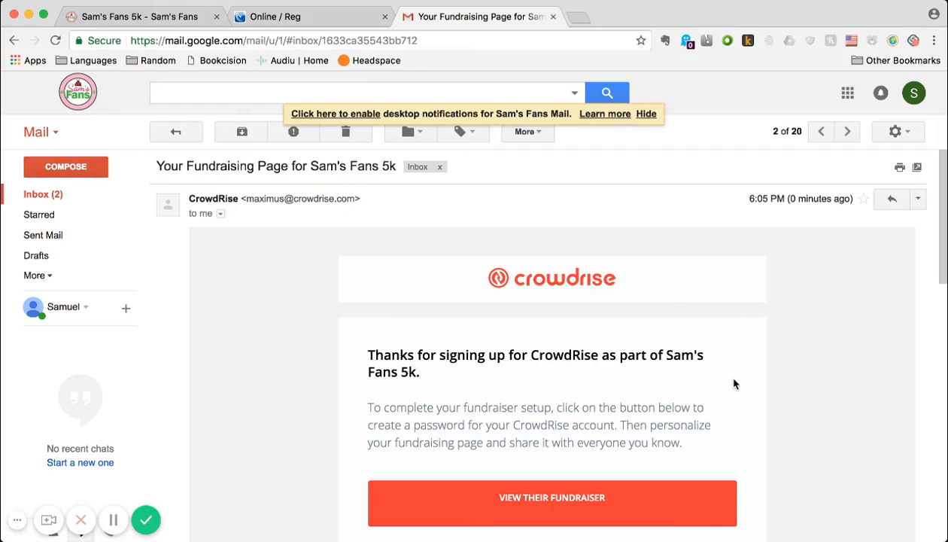
mouse_move(684, 388)
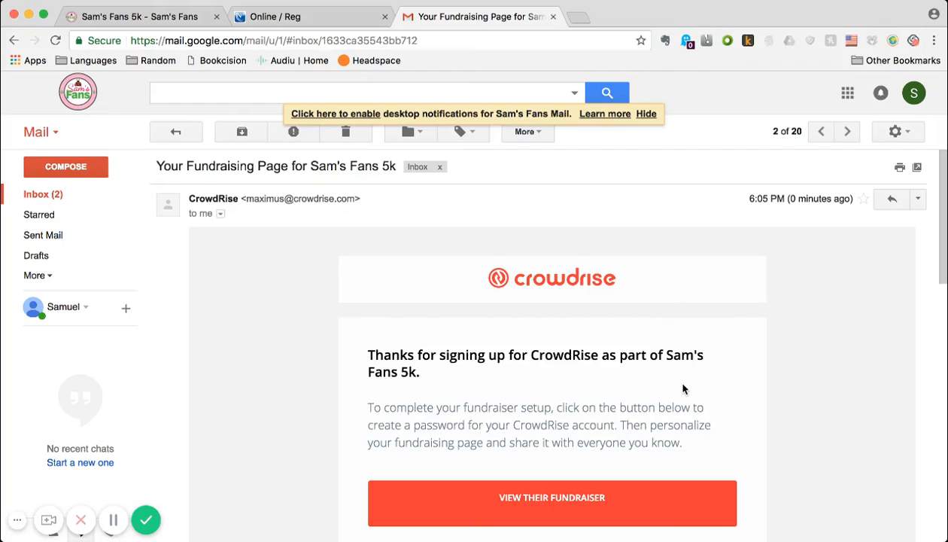
Follow the CrowdRise email's View Their Fundraiser link to the fundraiser setup page
scroll("down", 3)
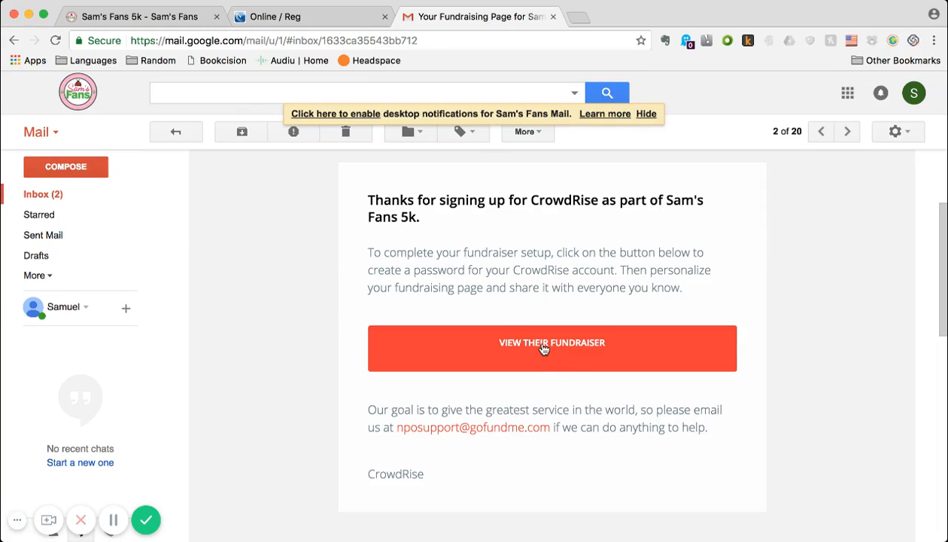
left_click(552, 348)
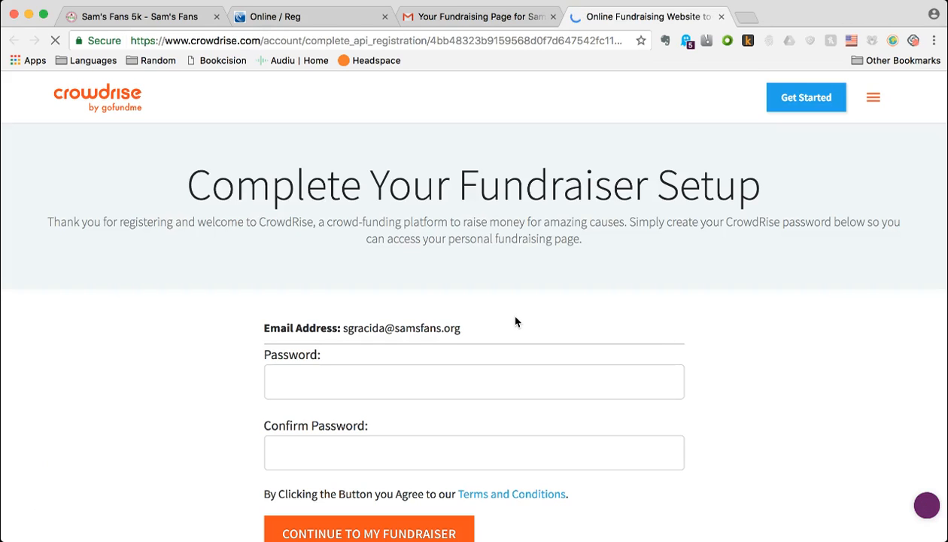